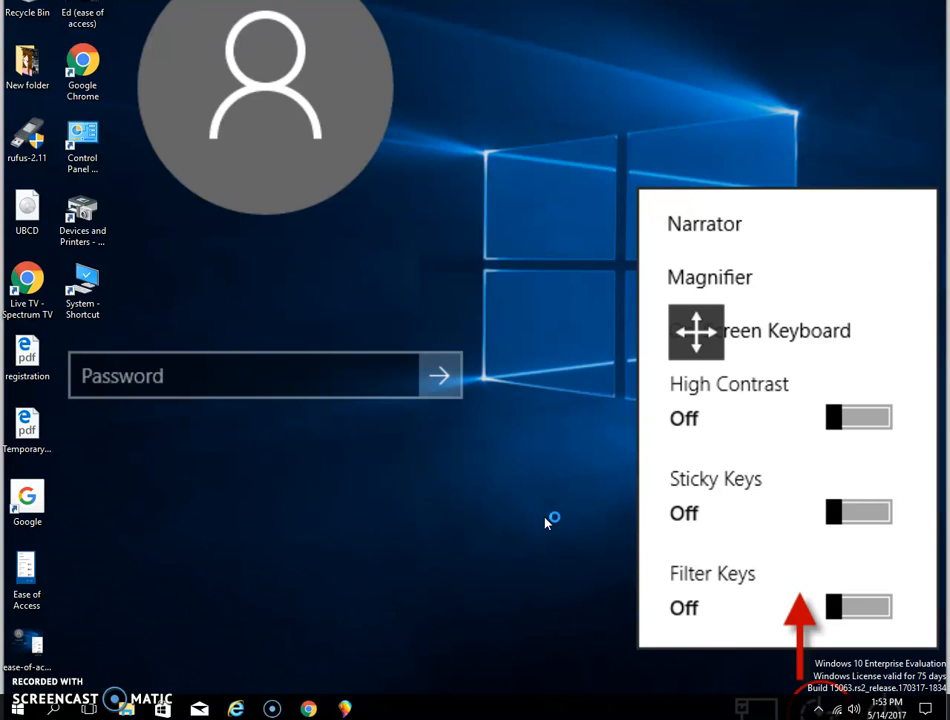
mouse_move(324, 584)
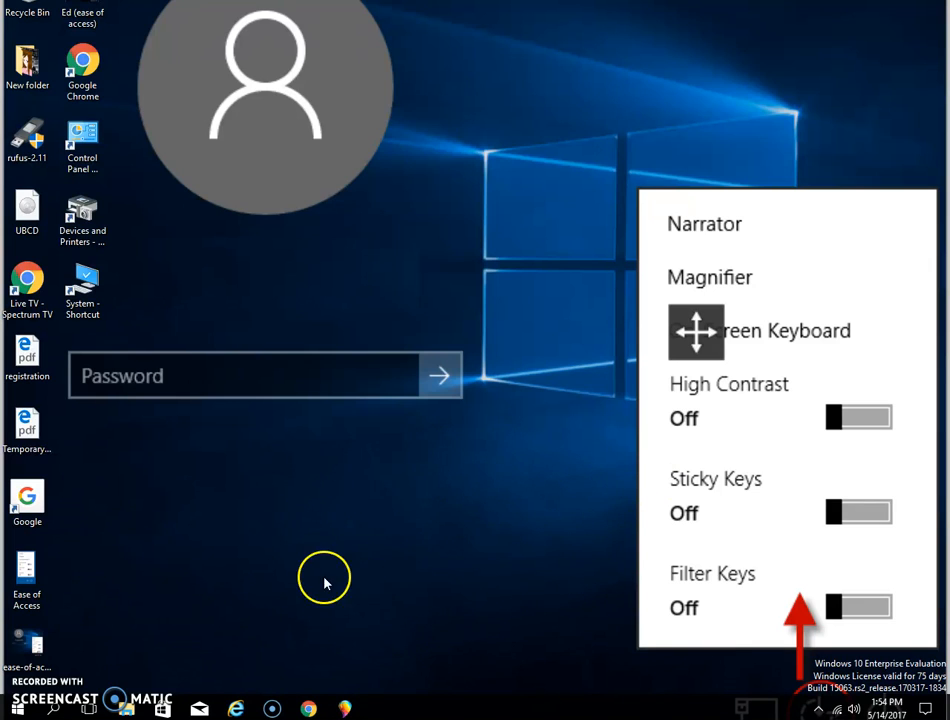
mouse_move(364, 576)
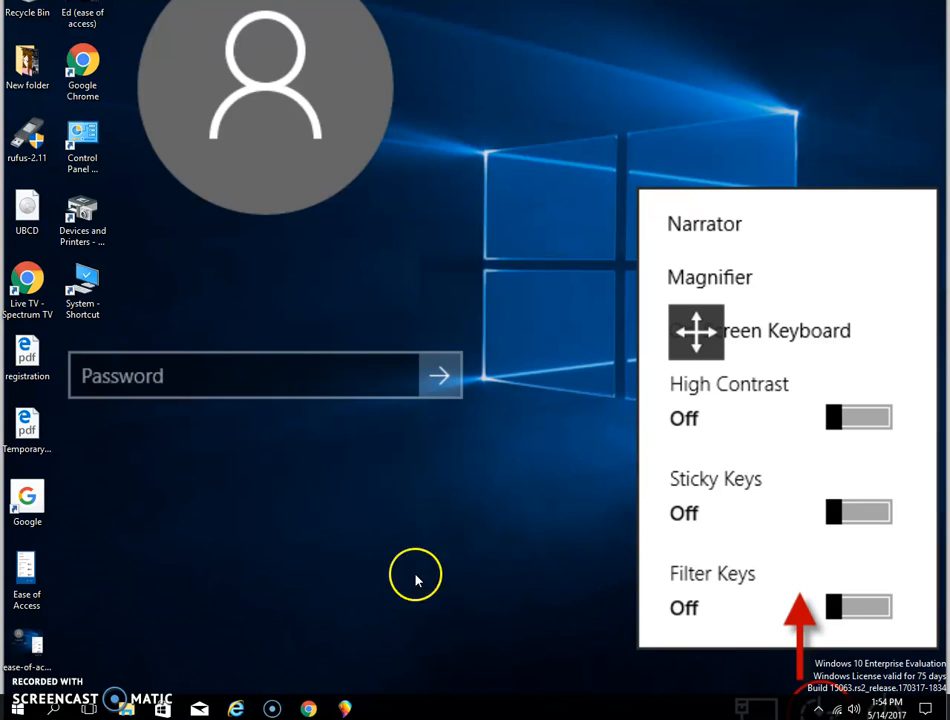
mouse_move(468, 520)
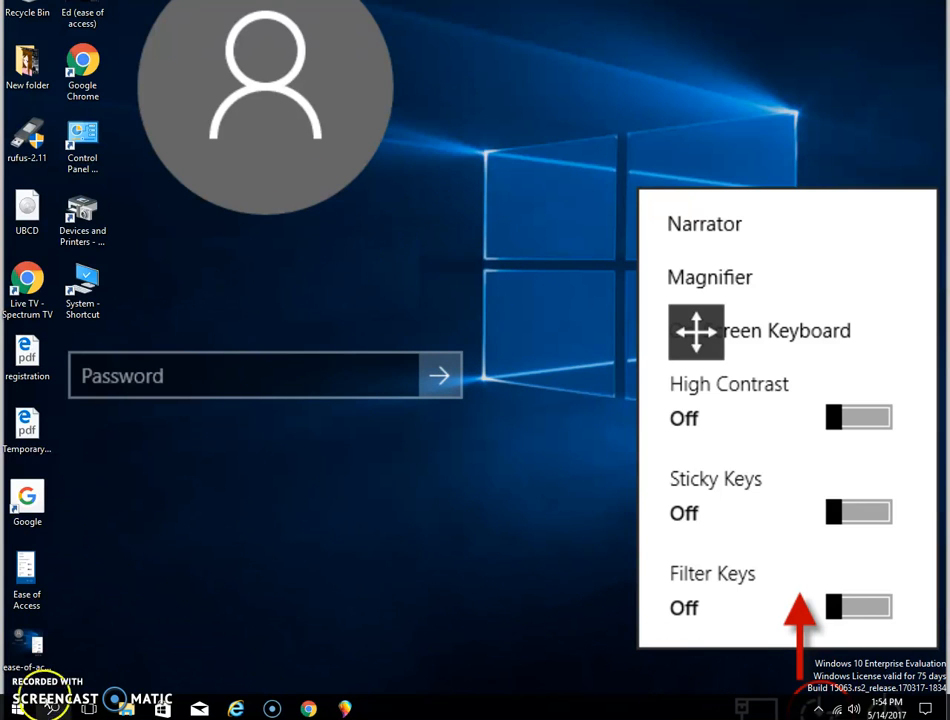
Dismiss the Start menu's account options without signing out, then close the Photos screenshot
click(12, 708)
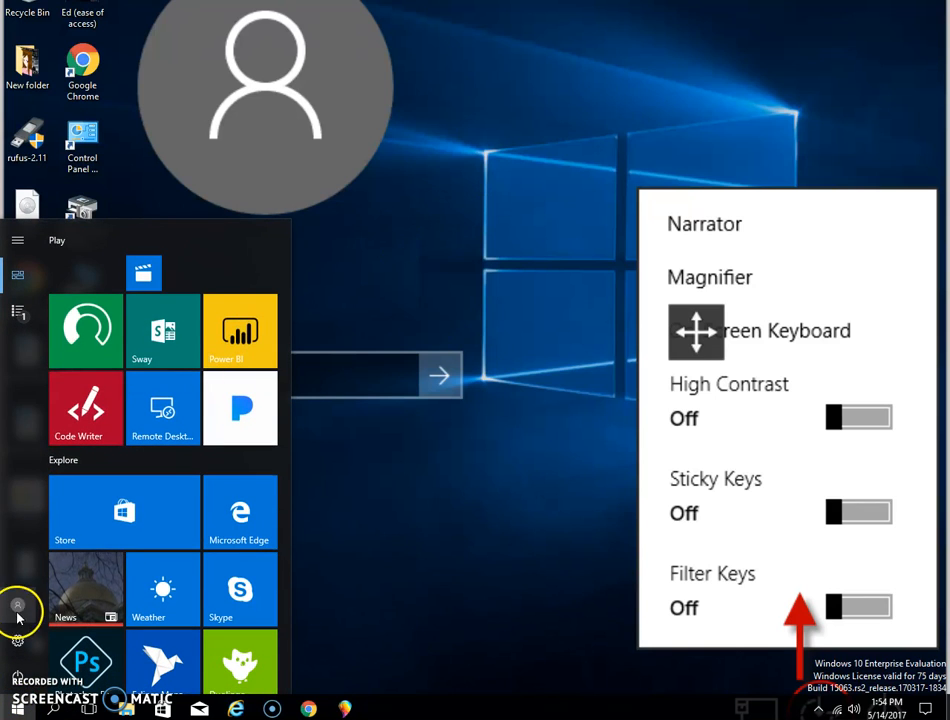
click(18, 604)
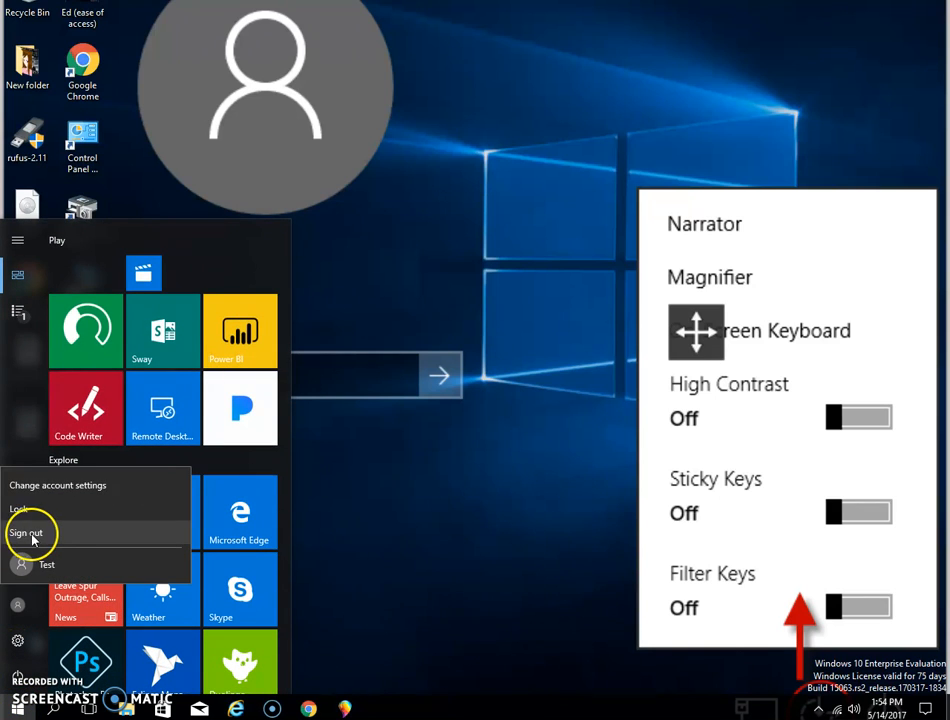
click(26, 532)
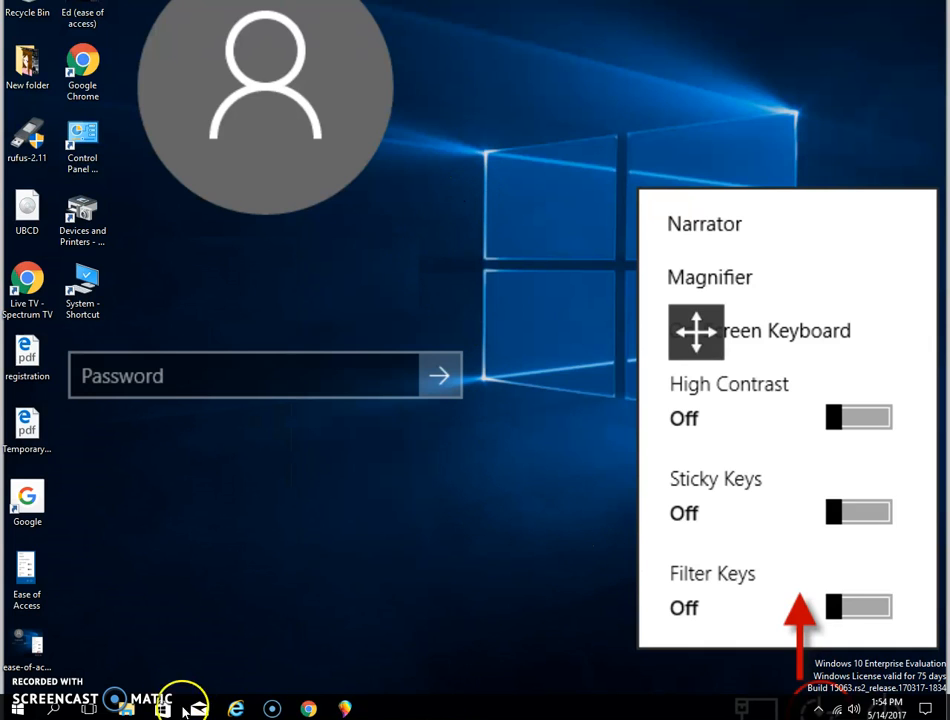
mouse_move(116, 648)
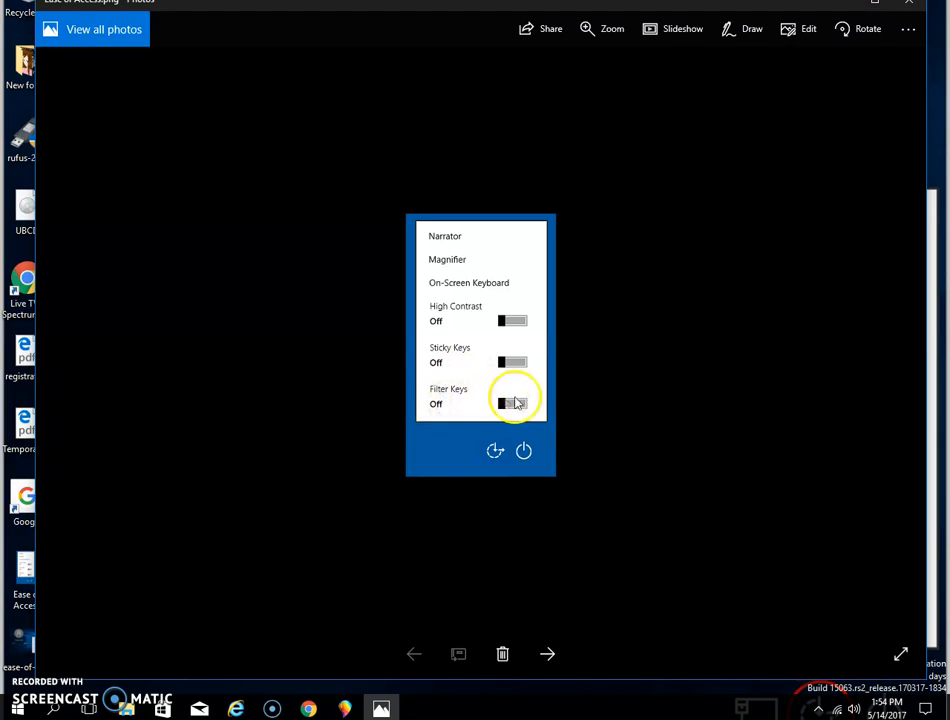
mouse_move(308, 408)
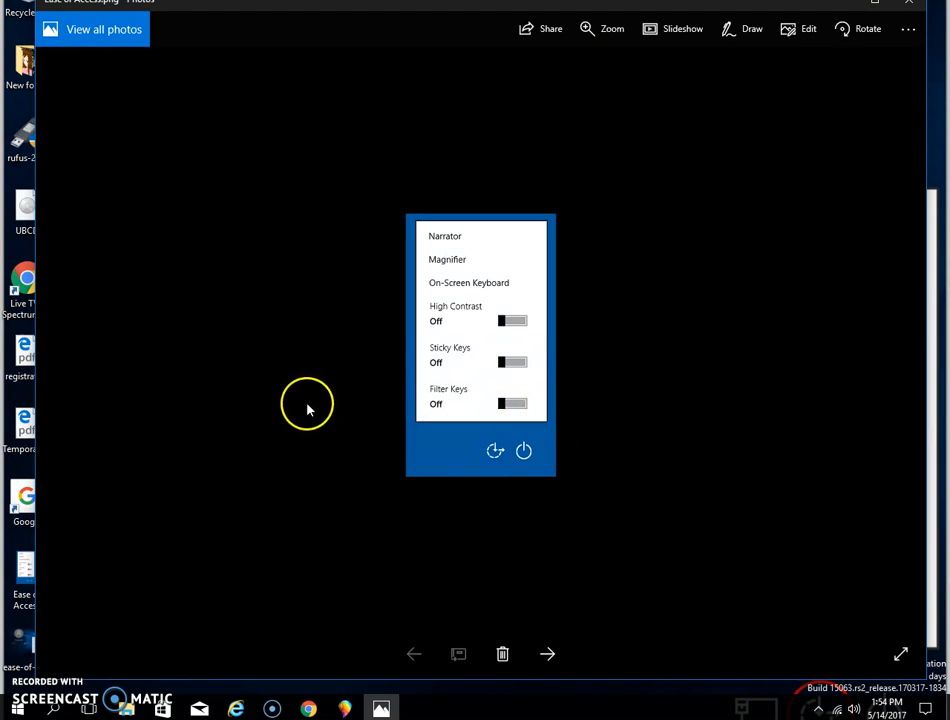
mouse_move(744, 478)
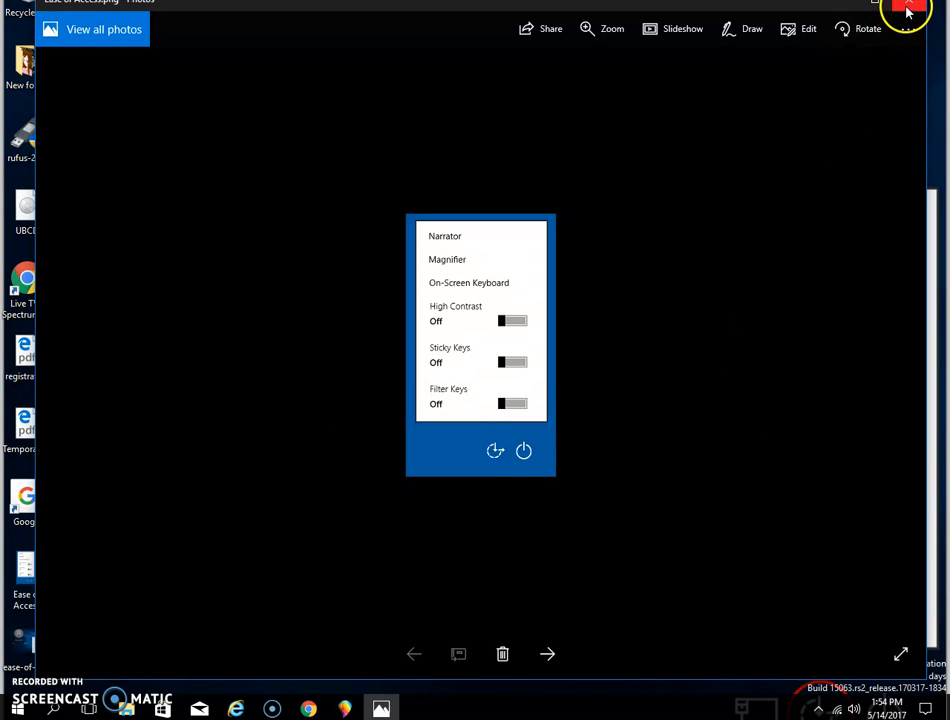
click(904, 12)
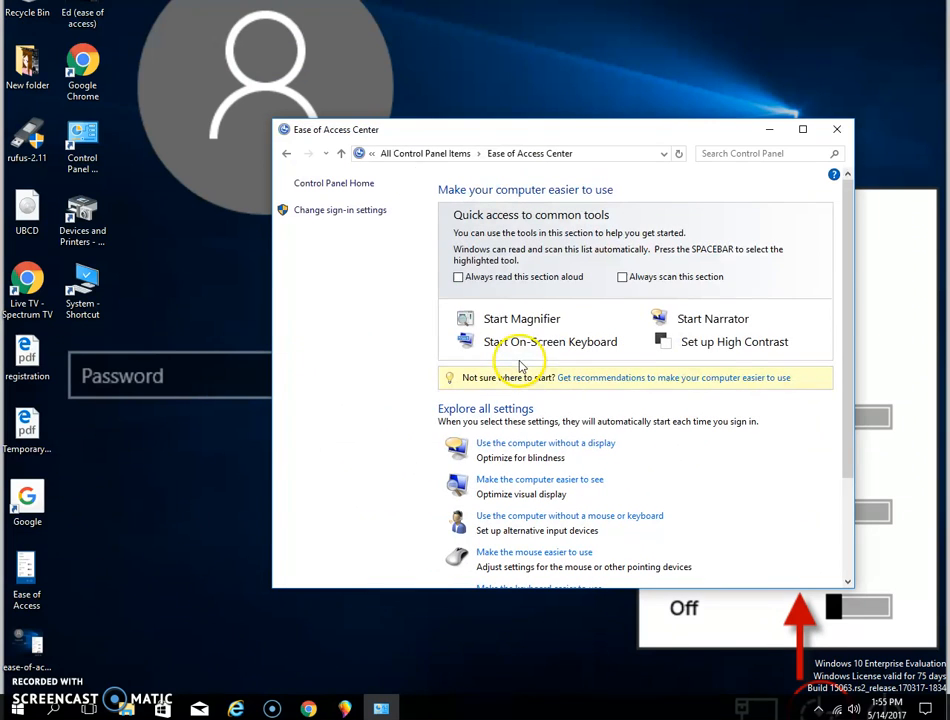
Go to 'Make the keyboard easier to use' in the Ease of Access Center
scroll(down, 3)
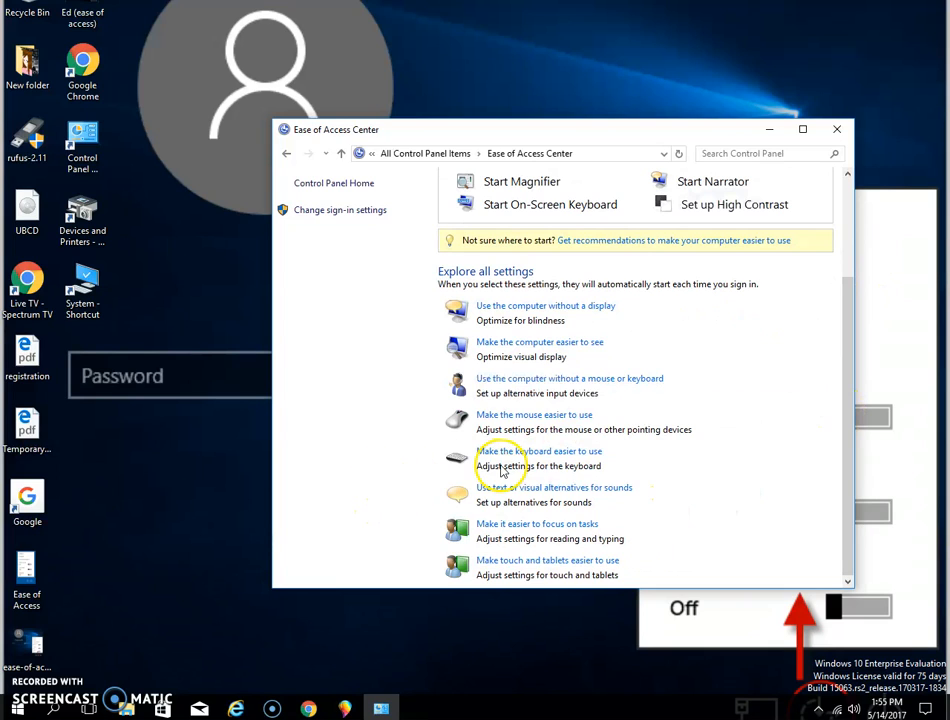
click(538, 452)
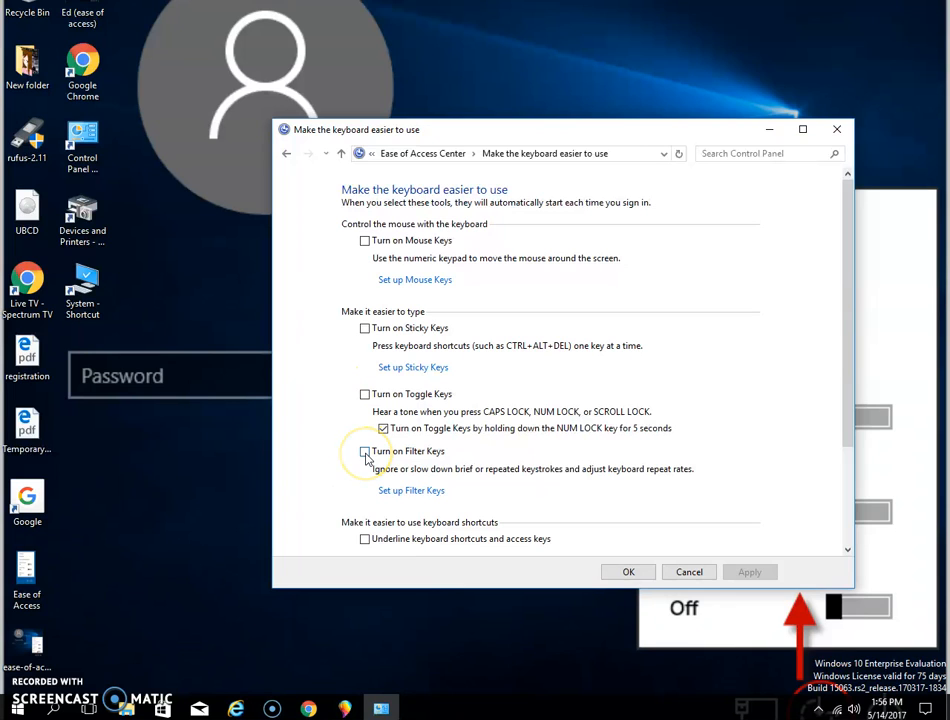
Enable 'Turn on Filter Keys' and apply the change
click(364, 452)
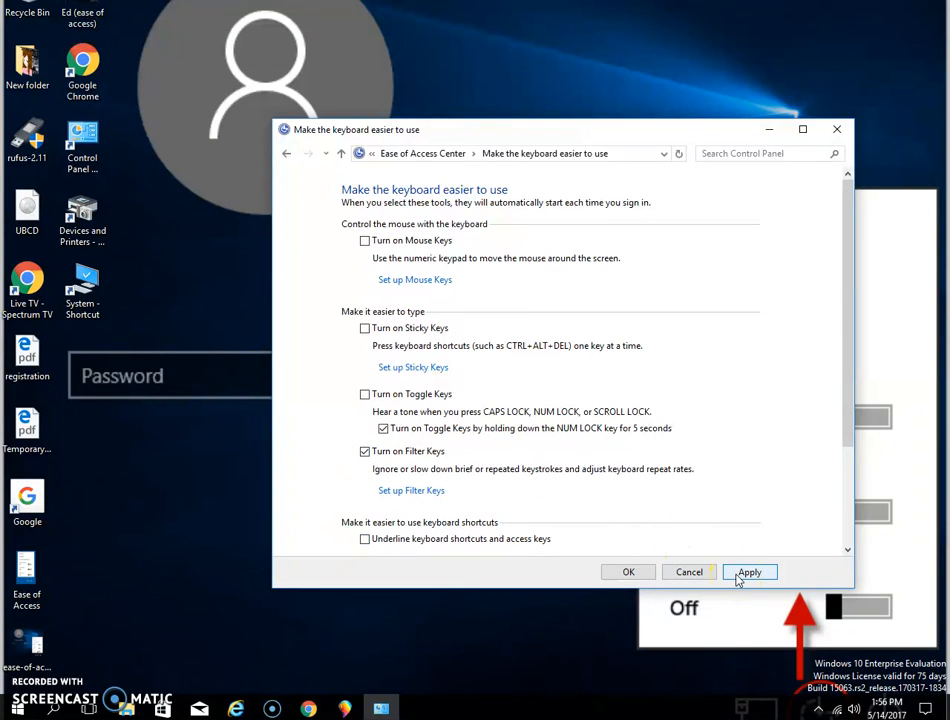
click(748, 572)
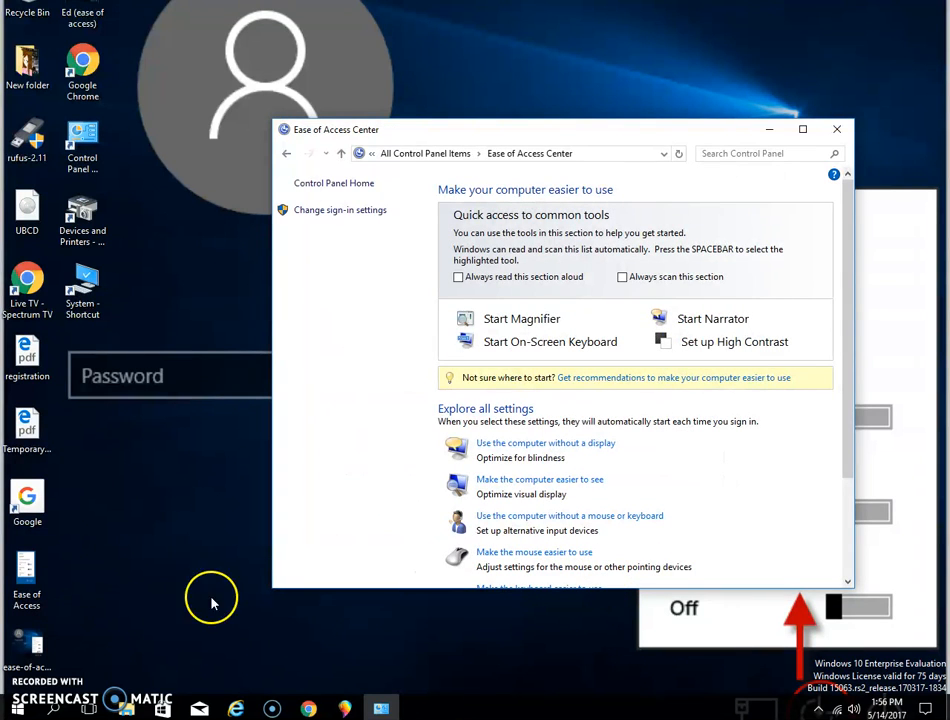
click(16, 708)
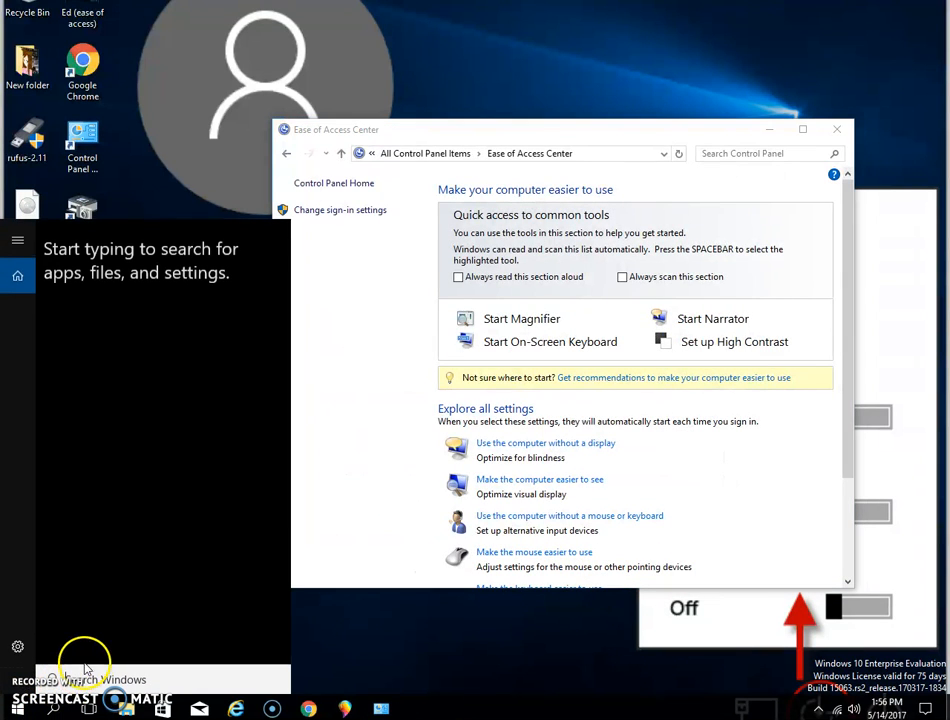
text(ggg)
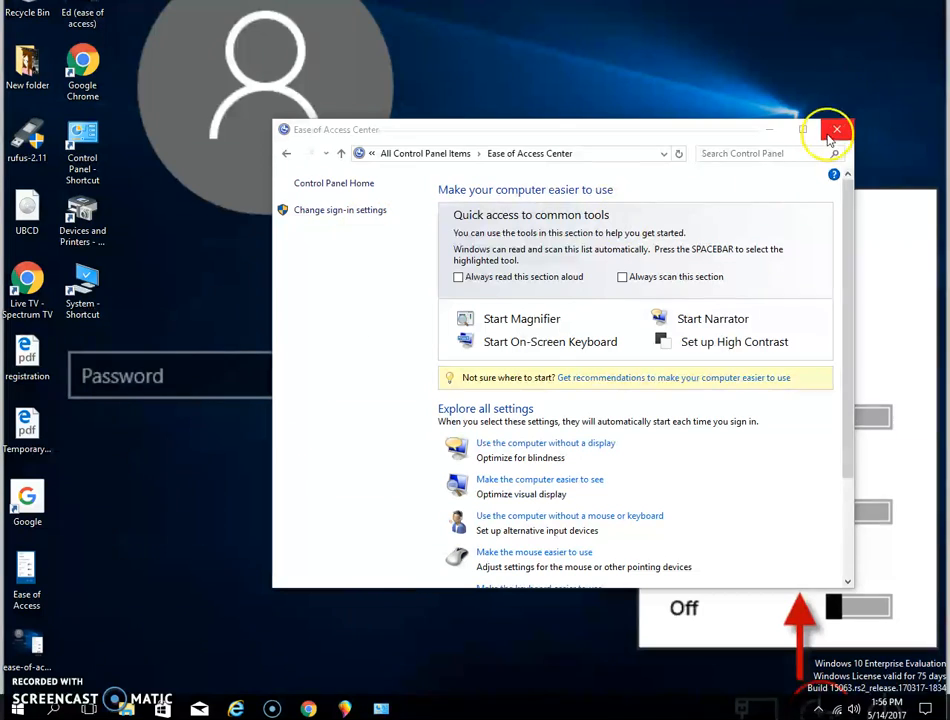
Close the Ease of Access Center, leaving the desktop visible
click(836, 128)
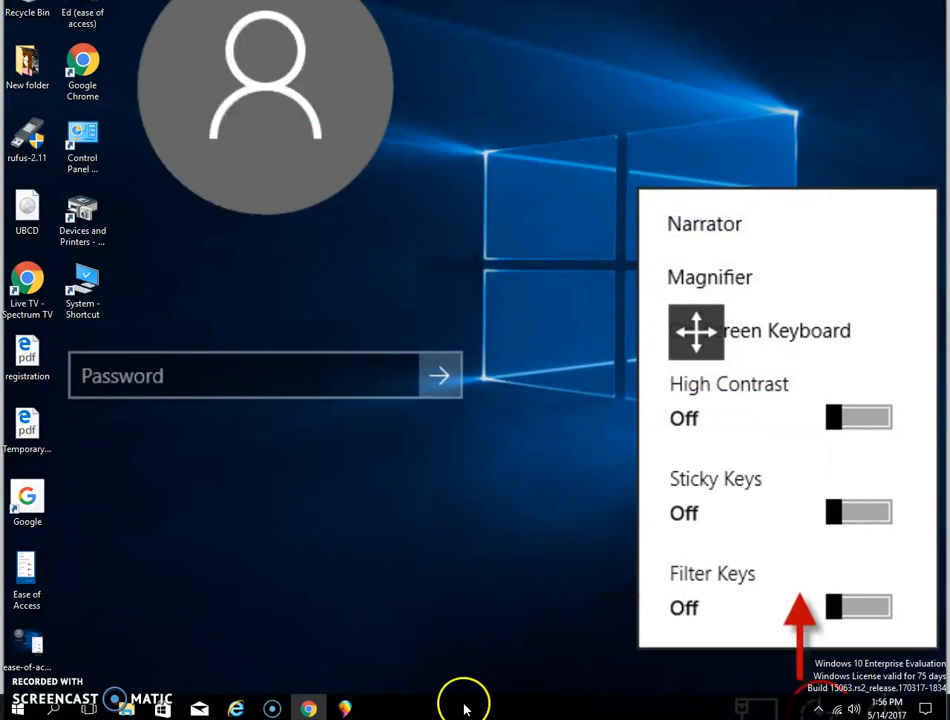
mouse_move(508, 354)
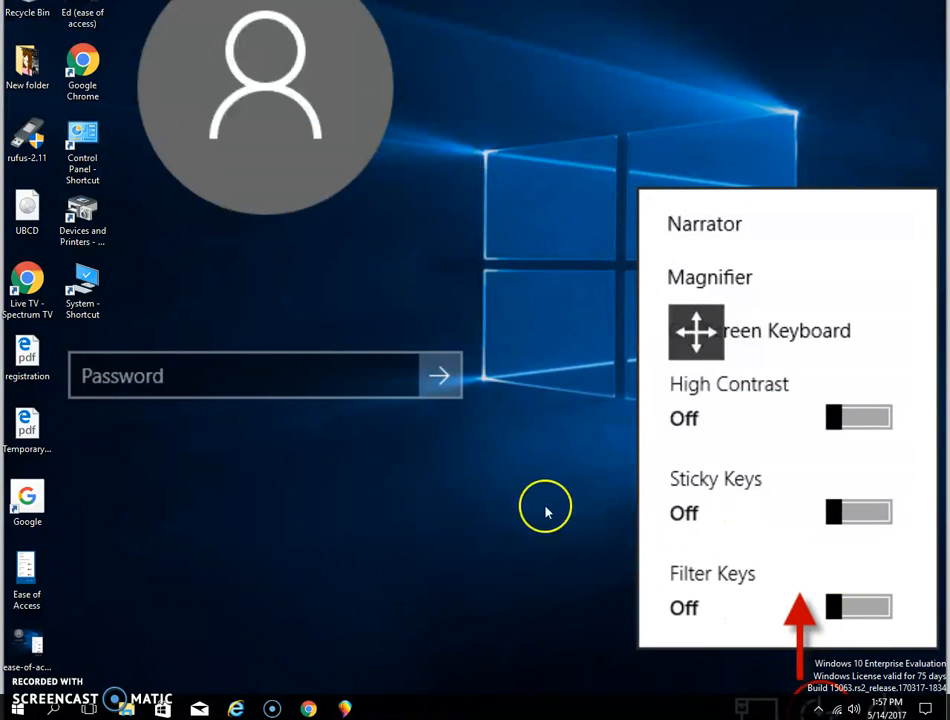
mouse_move(940, 600)
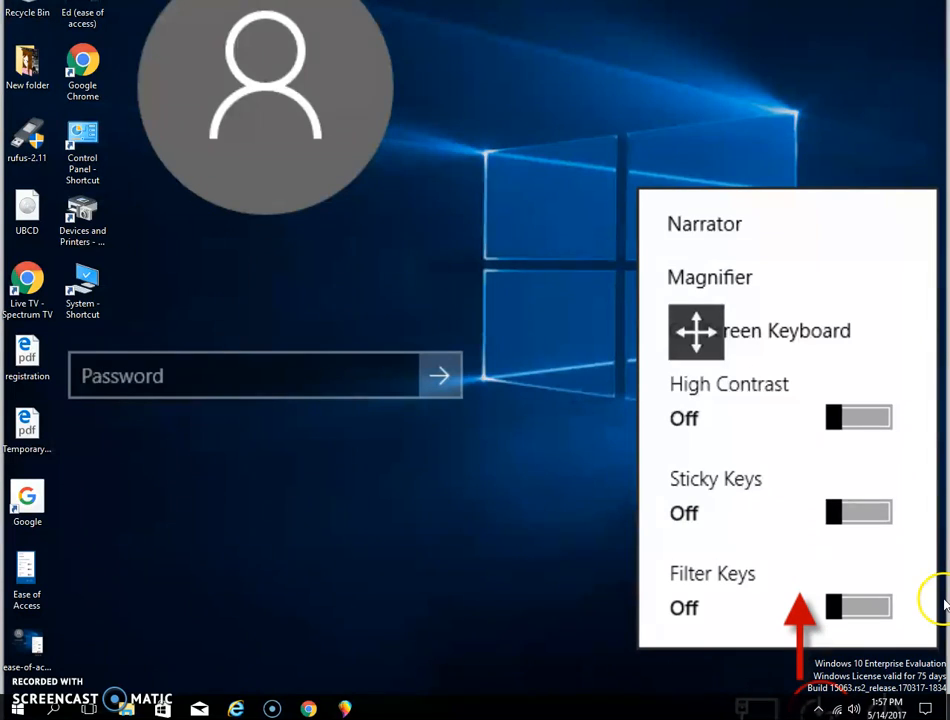
mouse_move(830, 604)
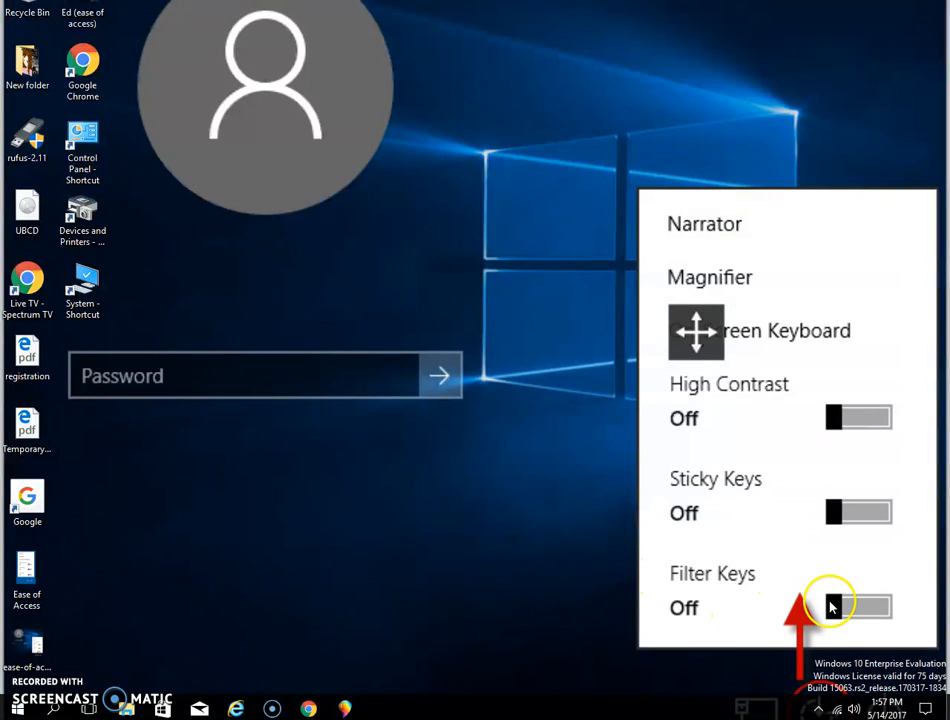